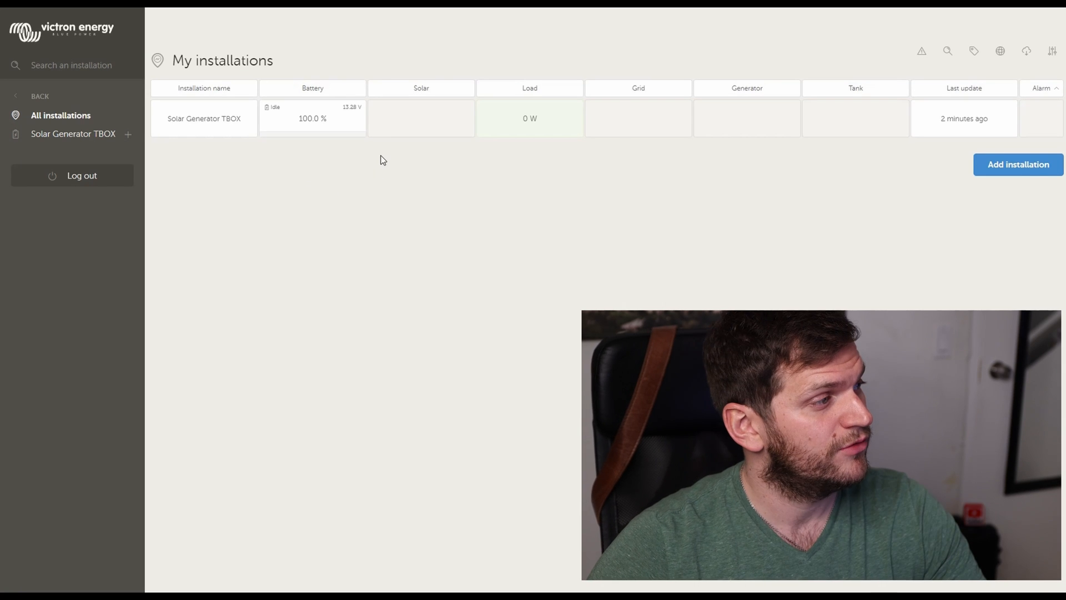
pyautogui.moveTo(182, 132)
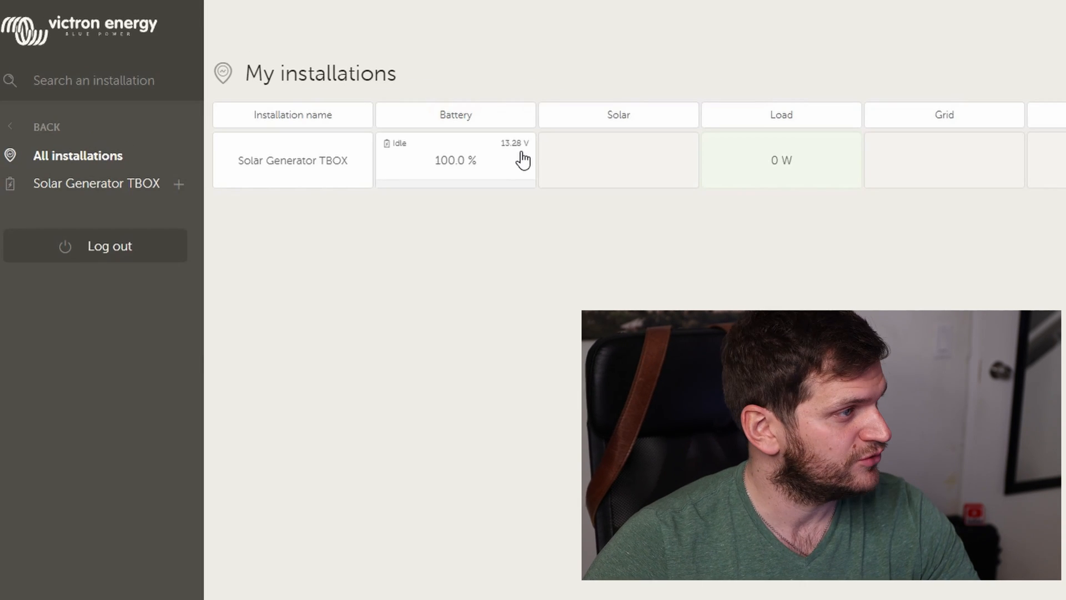
# Bring up the Solar Generator TBOX dashboard from My installations, showing 24 W AC load and battery discharging.
pyautogui.click(293, 160)
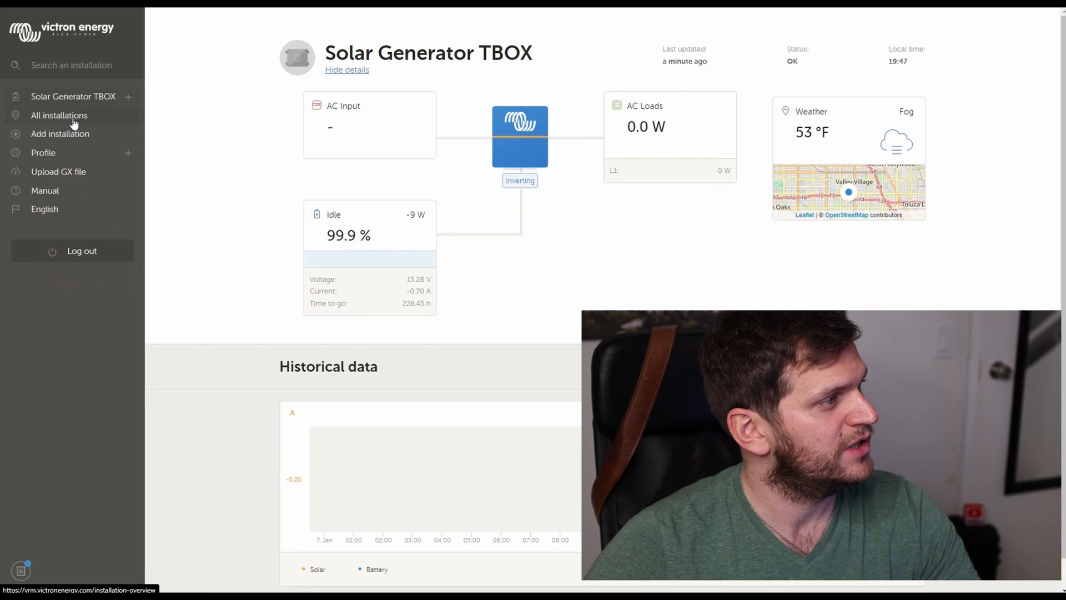
pyautogui.click(58, 114)
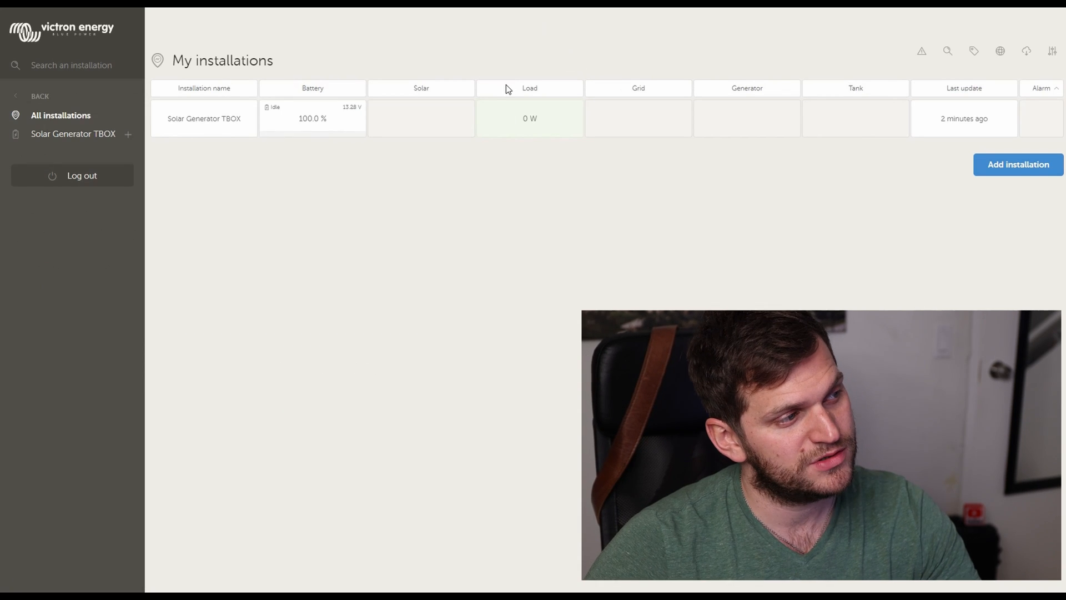
pyautogui.moveTo(506, 151)
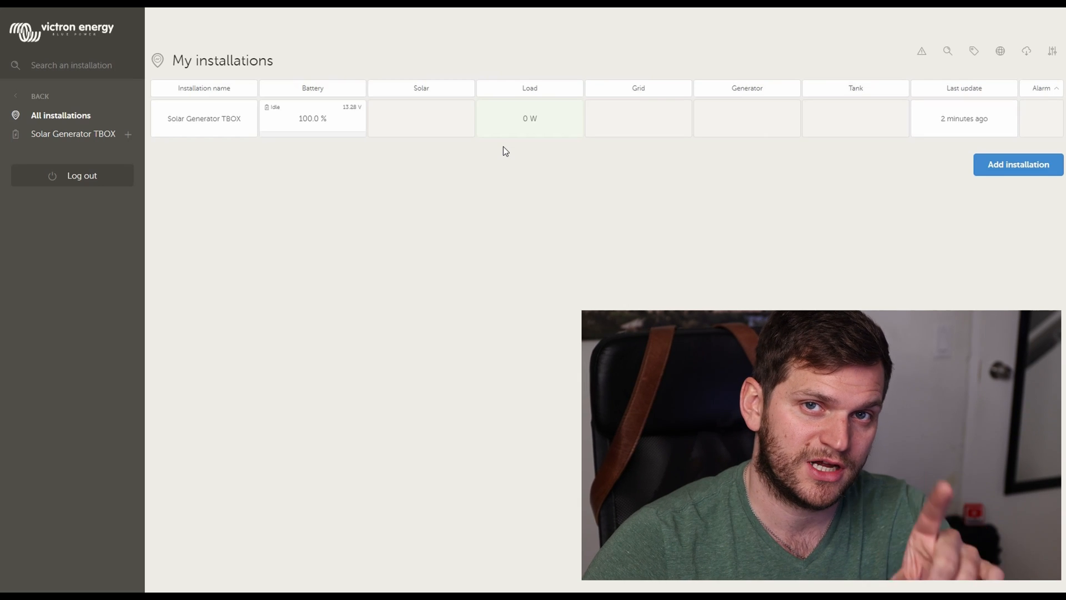
pyautogui.click(204, 117)
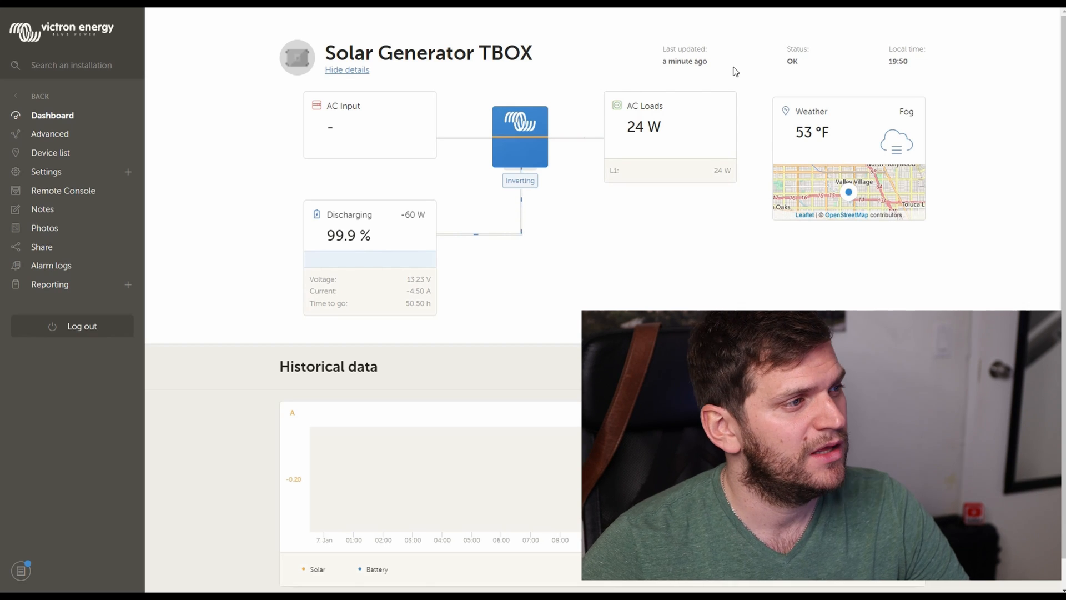
pyautogui.moveTo(626, 126)
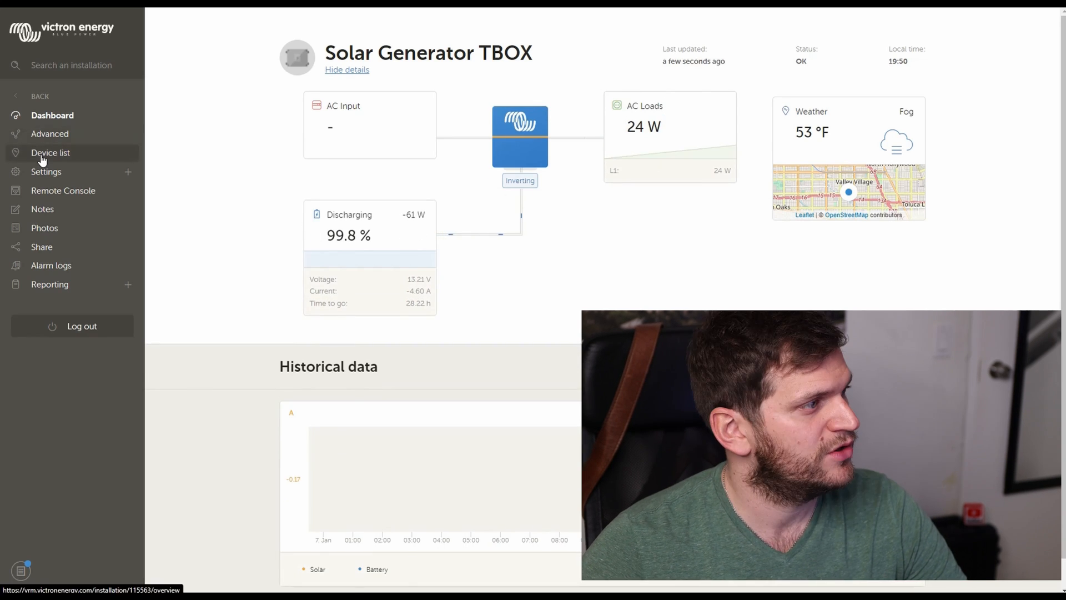
# View the device list with Gateway, Battery Monitor and Inverter, checking the inverter details then collapsing them.
pyautogui.click(51, 152)
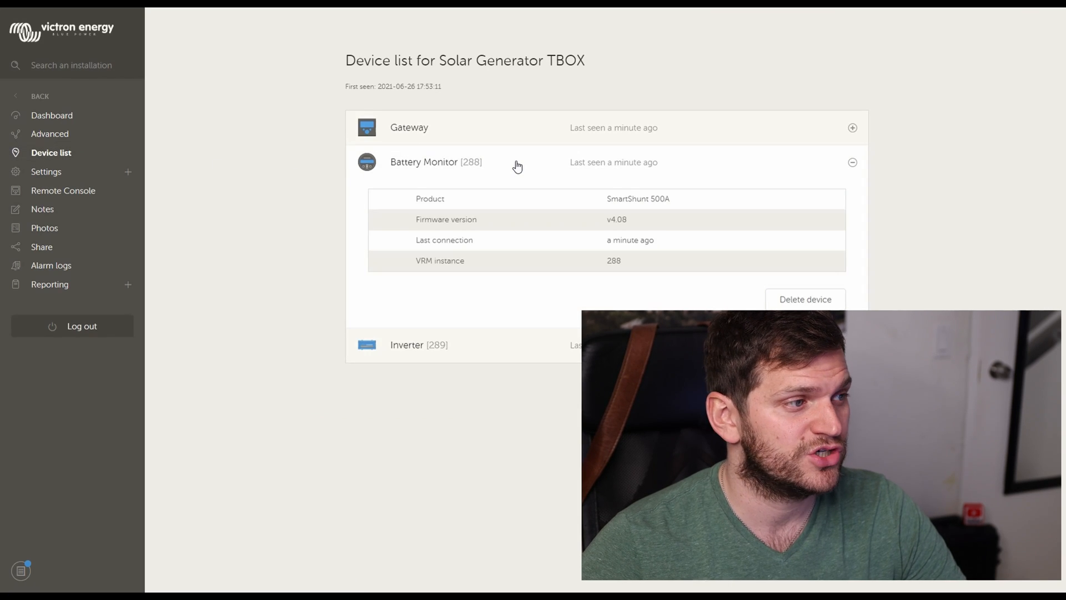
pyautogui.moveTo(605, 215)
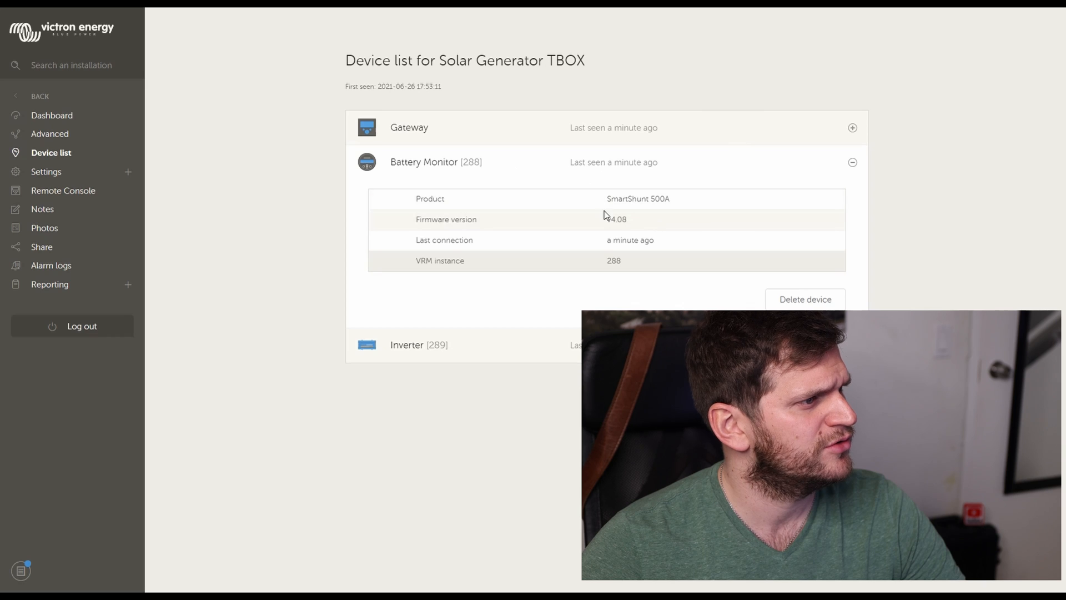
pyautogui.doubleClick(638, 199)
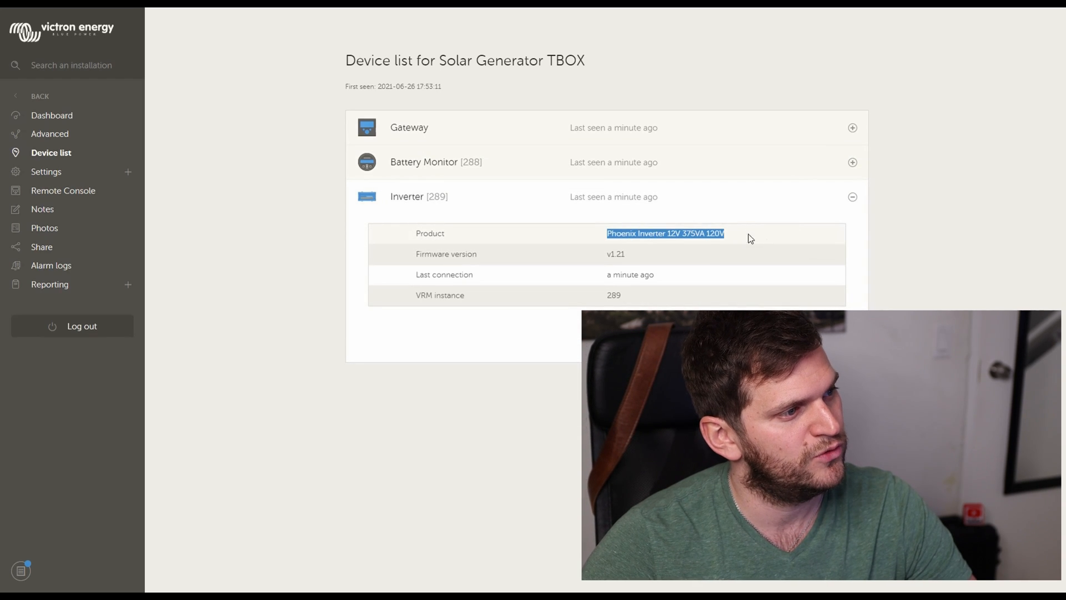
pyautogui.moveTo(684, 250)
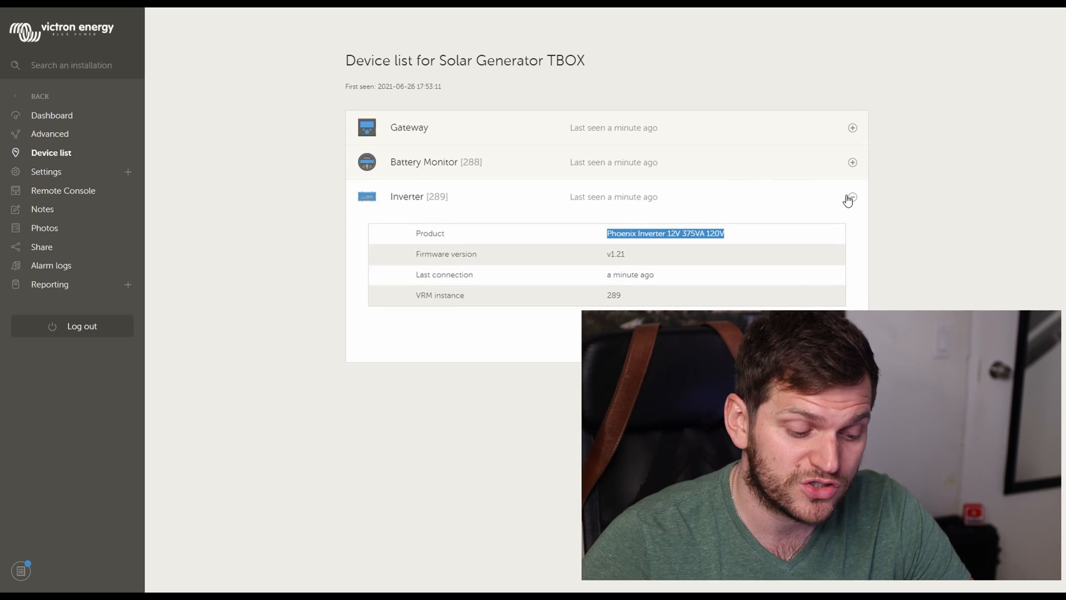
pyautogui.click(851, 197)
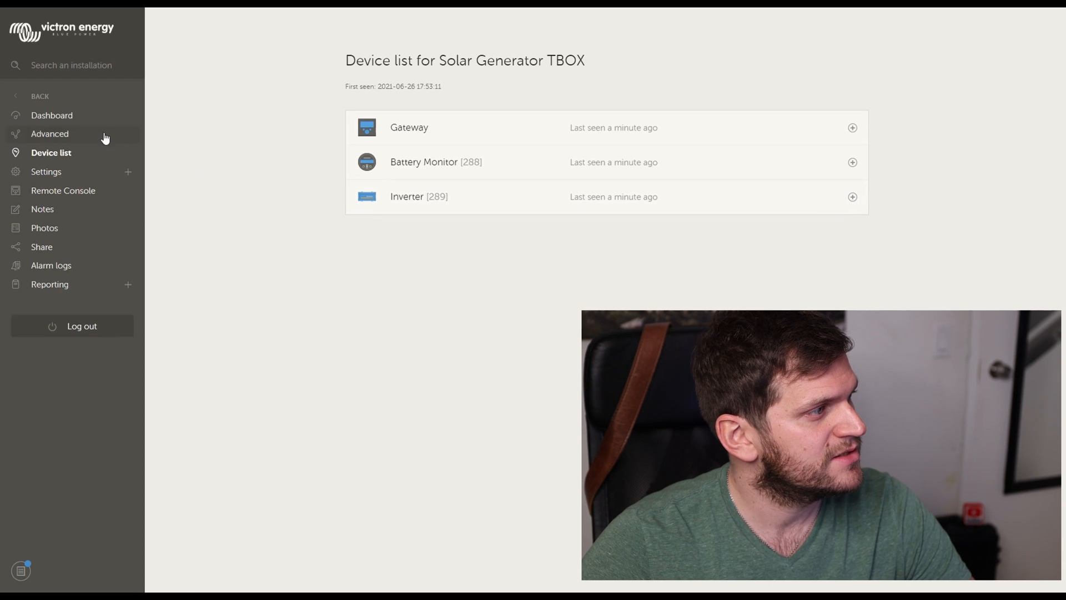
pyautogui.click(48, 134)
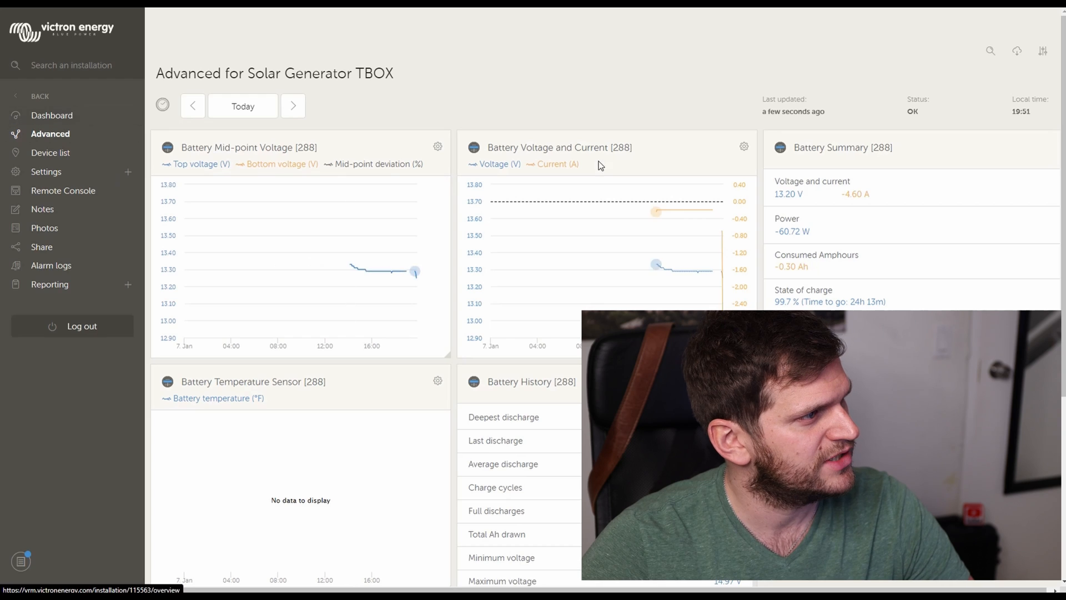
pyautogui.scroll(-3)
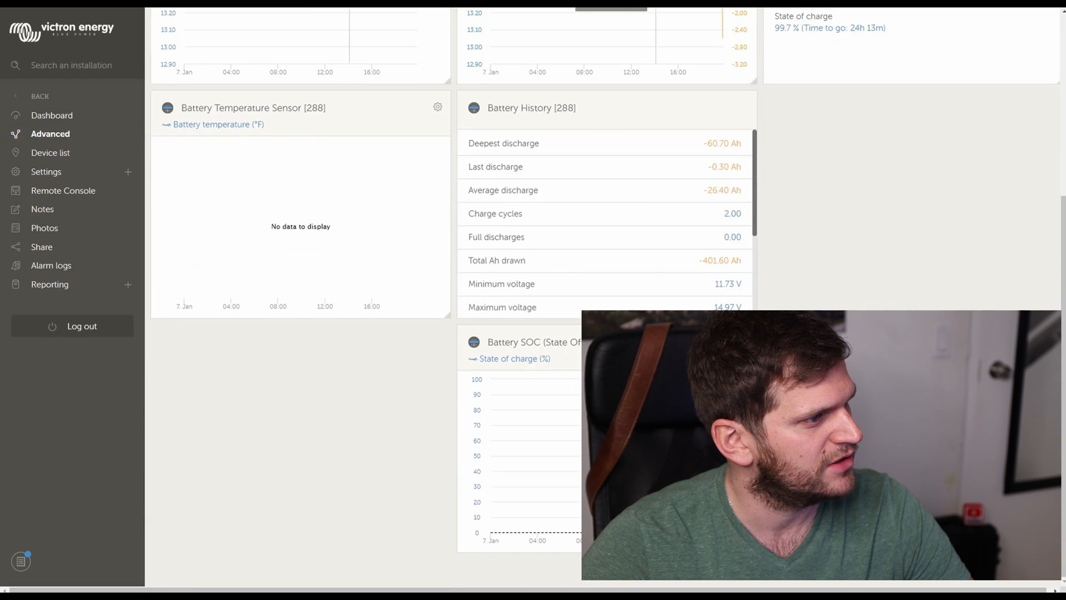
pyautogui.click(51, 152)
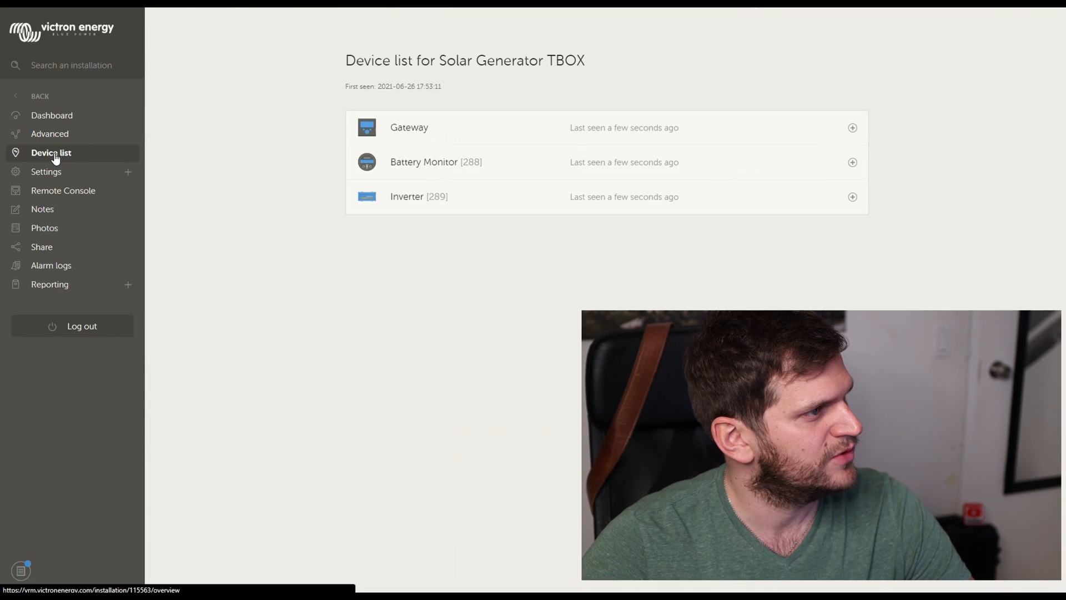
pyautogui.moveTo(630, 271)
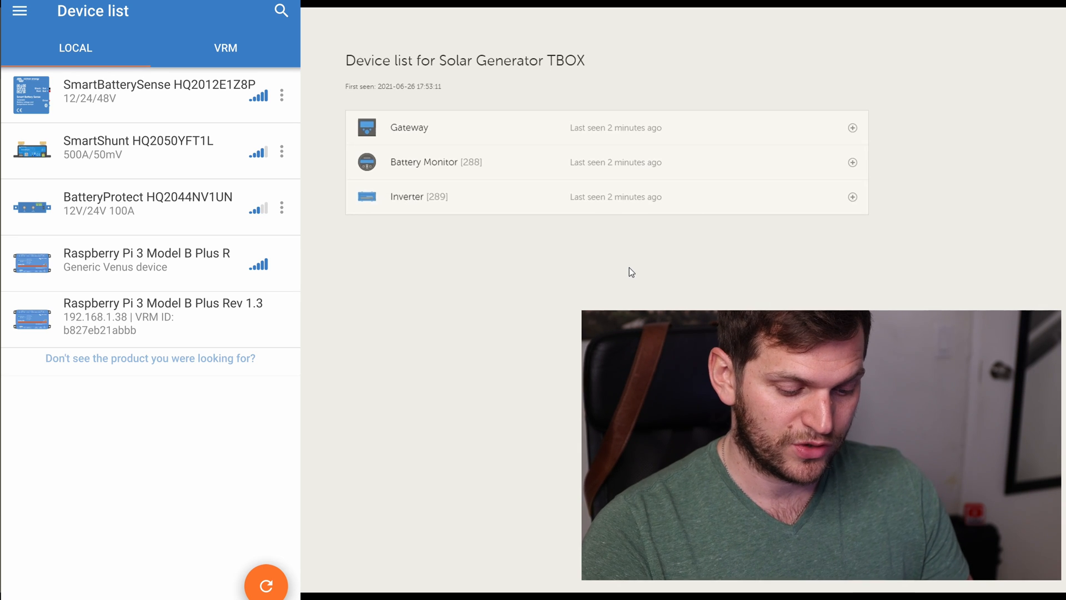
# Check the SmartShunt status, then reach the Raspberry Pi 3 Model B Plus R GX device's remote console.
pyautogui.click(139, 146)
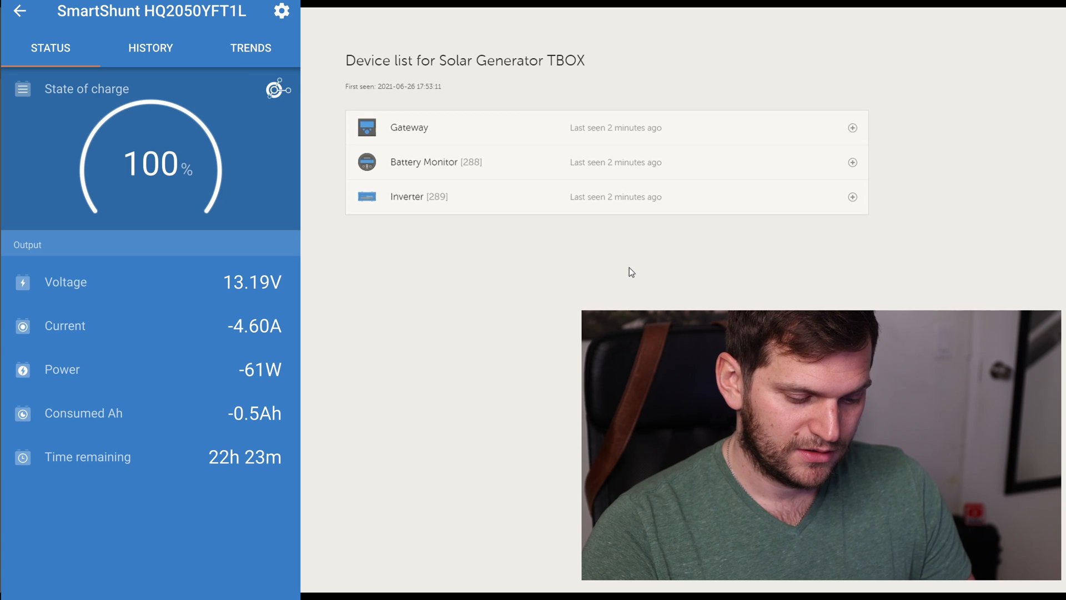
pyautogui.click(20, 12)
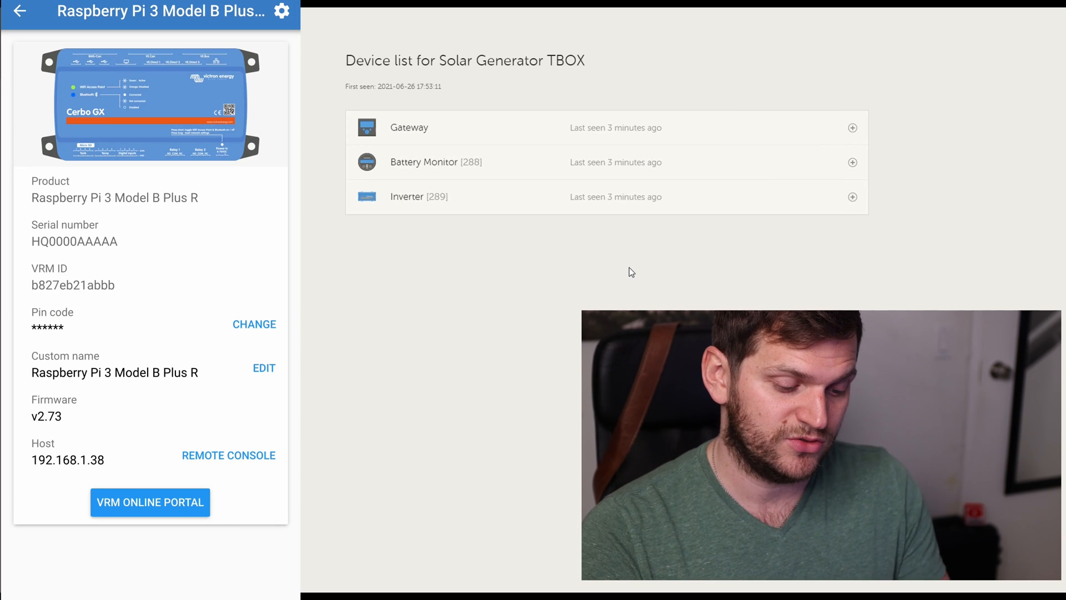
pyautogui.click(20, 12)
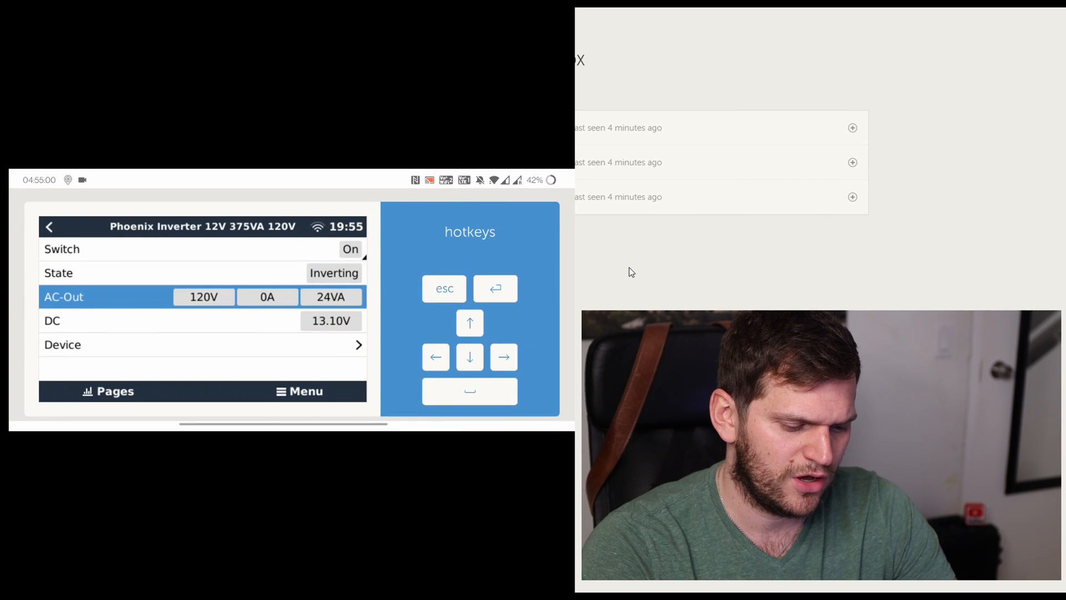
# Switch the Phoenix inverter Off and back On so it inverts with 24 W AC load again.
pyautogui.click(351, 249)
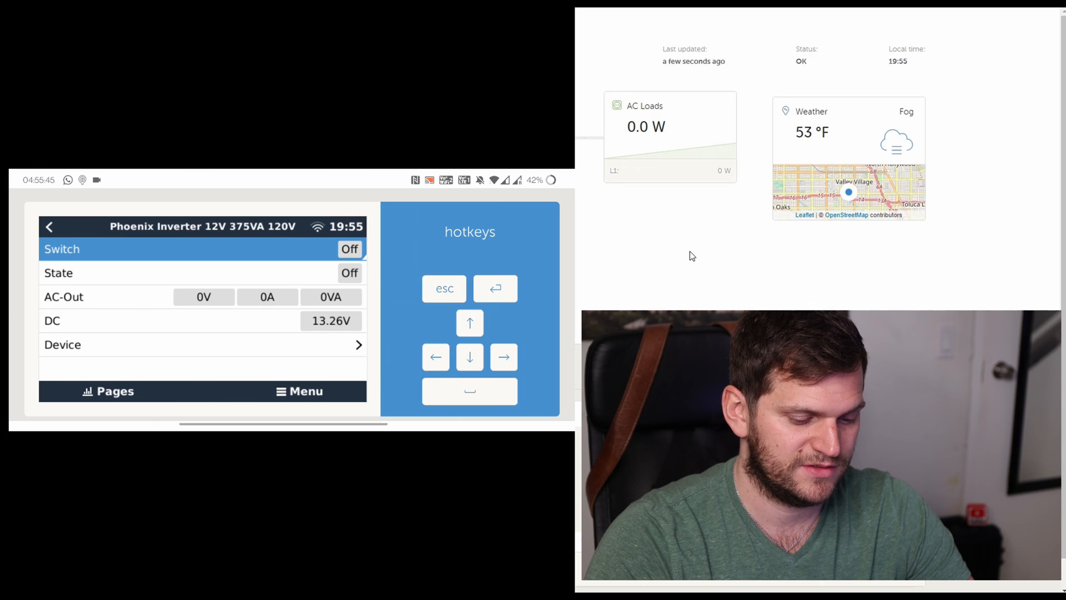
pyautogui.click(349, 249)
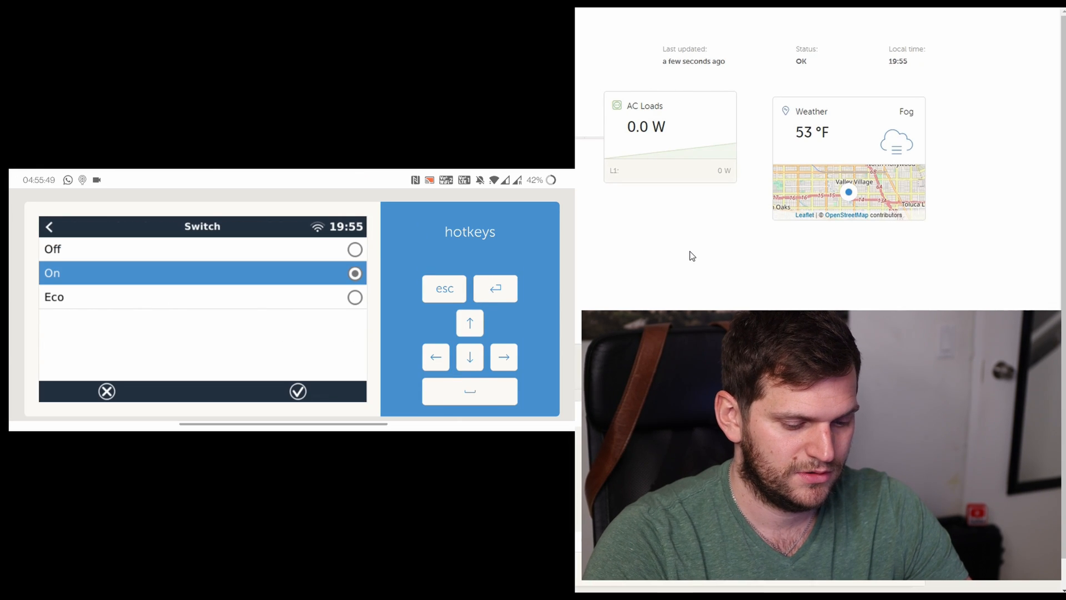
pyautogui.click(298, 391)
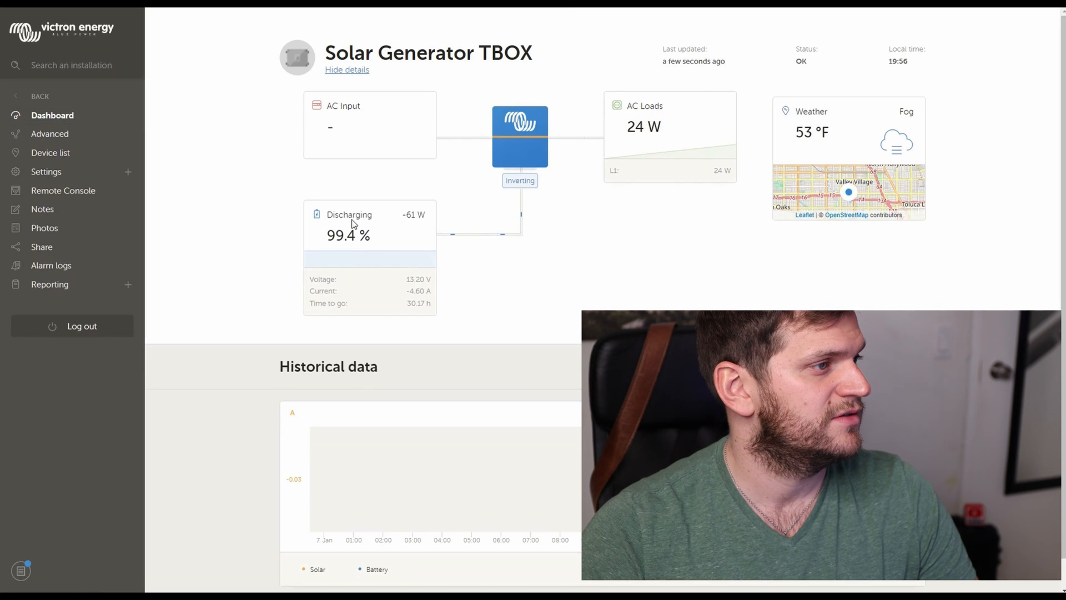
pyautogui.moveTo(626, 147)
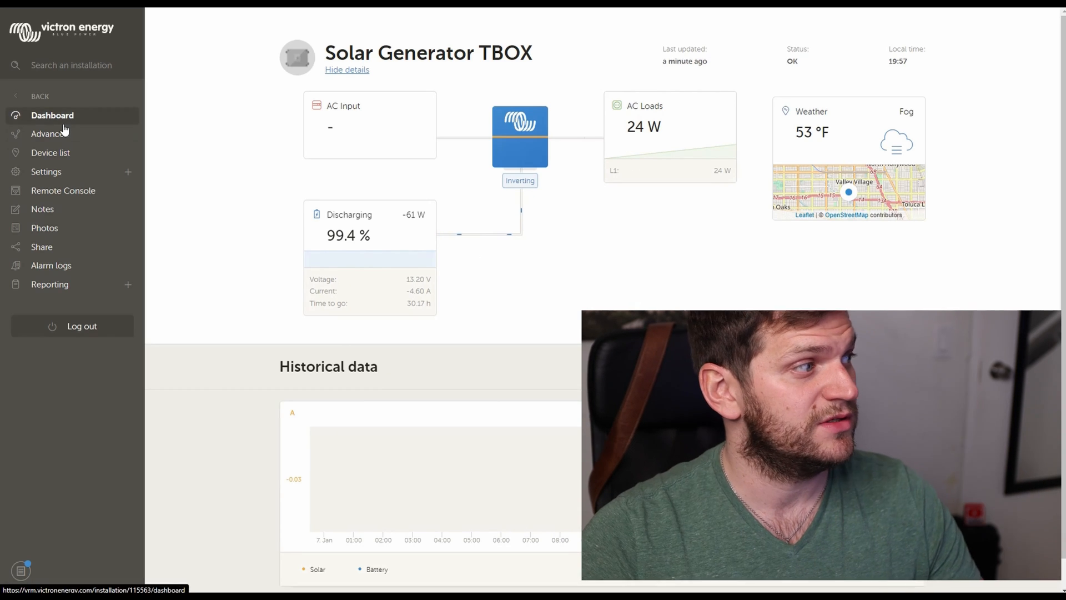
# View the Phoenix inverter's Device page: Inverter 12V Tobi, firmware v1.21, VRM instance 289.
pyautogui.click(62, 191)
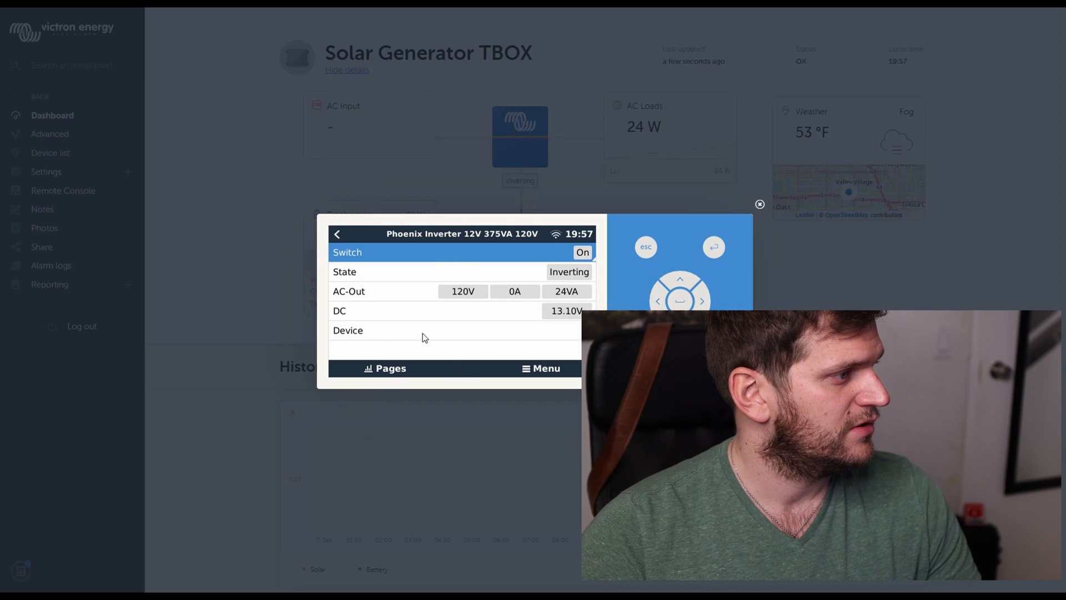
pyautogui.click(368, 330)
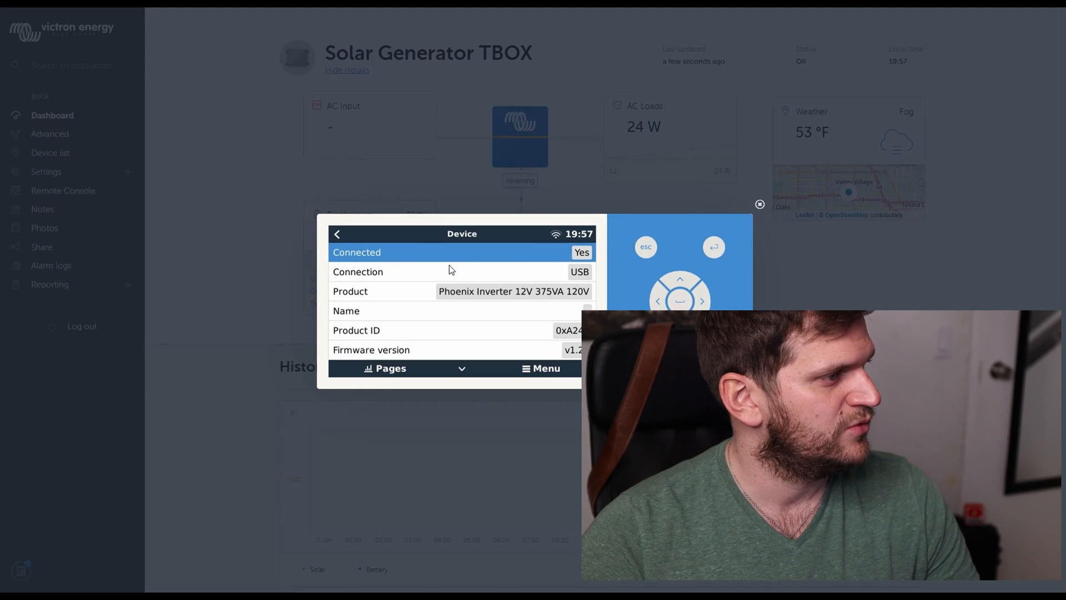
pyautogui.click(461, 271)
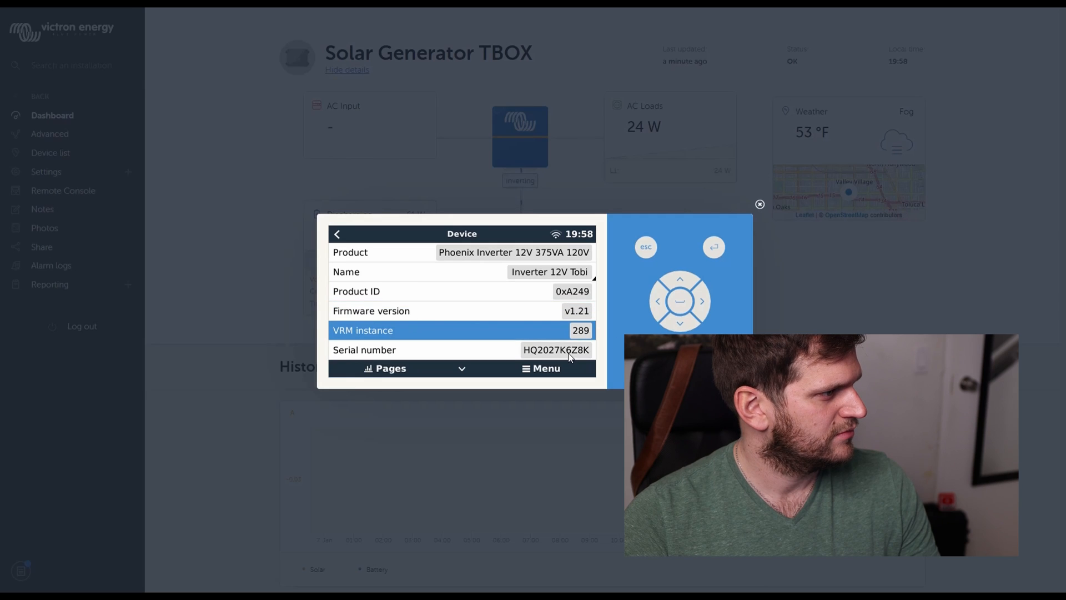
# Back on the Inverter 12V Tobi page, show the Switch choices Off/On/Eco with On selected.
pyautogui.click(337, 233)
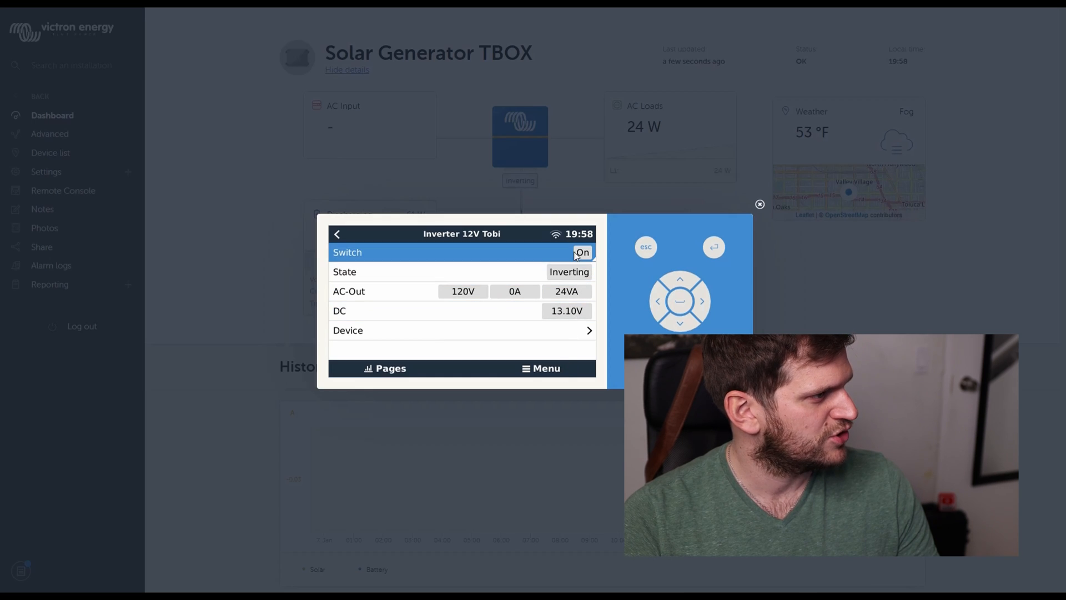
pyautogui.click(581, 252)
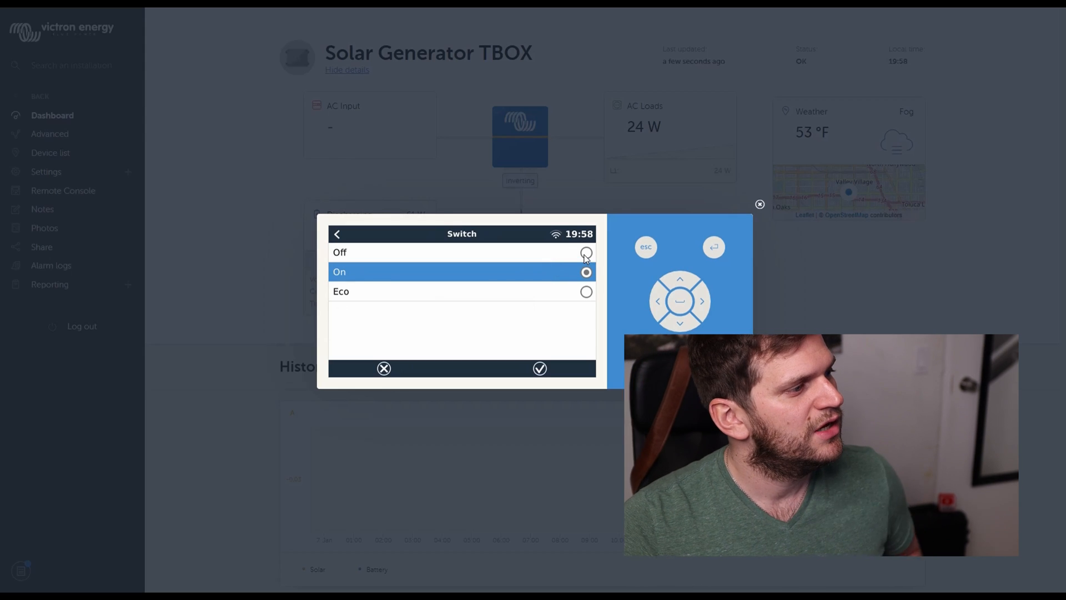
pyautogui.moveTo(422, 308)
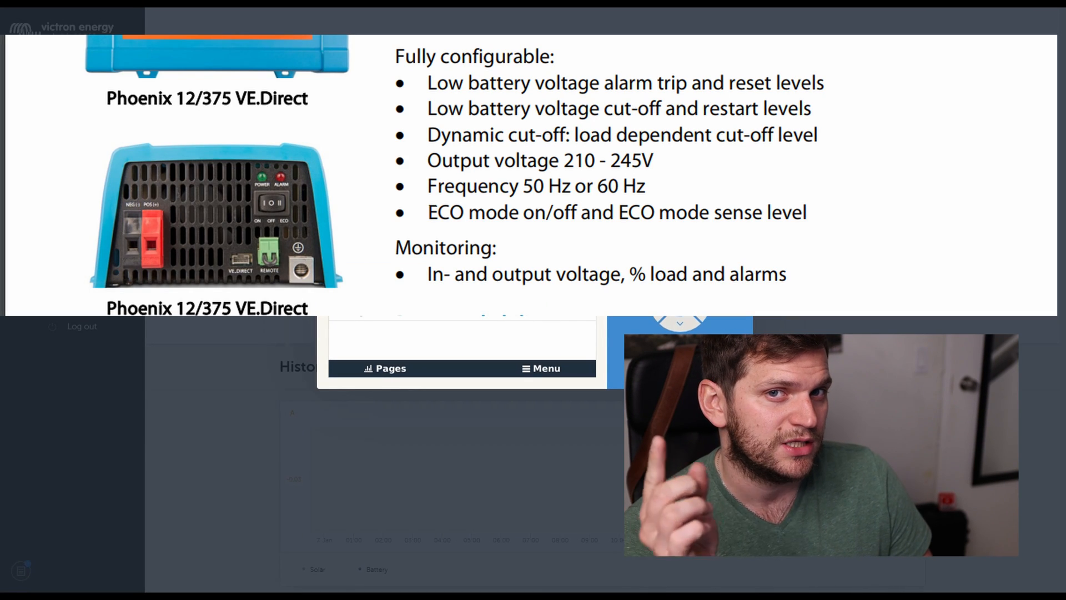
pyautogui.click(62, 191)
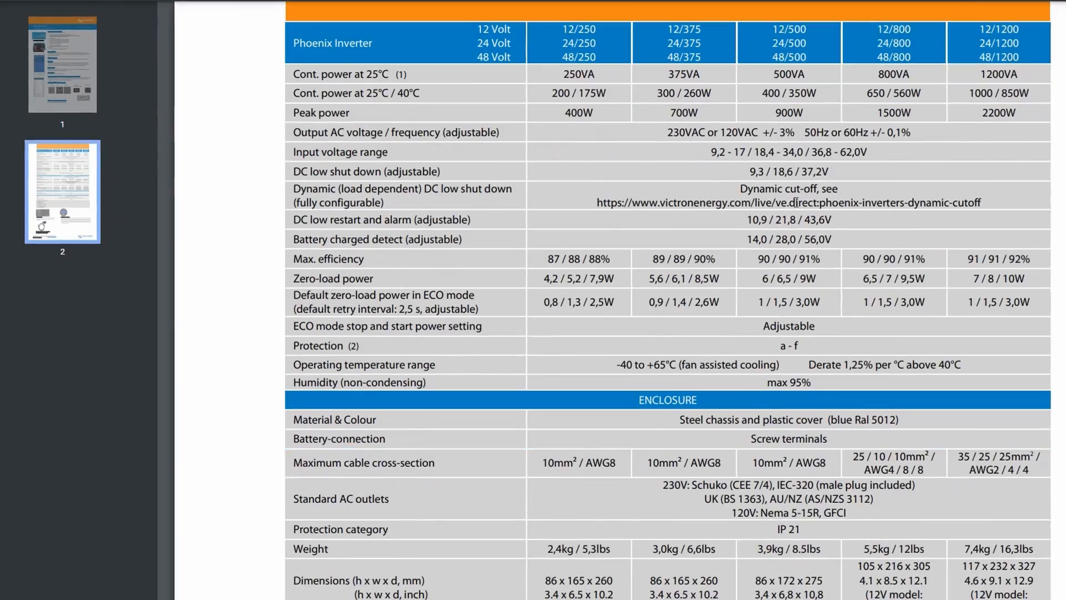